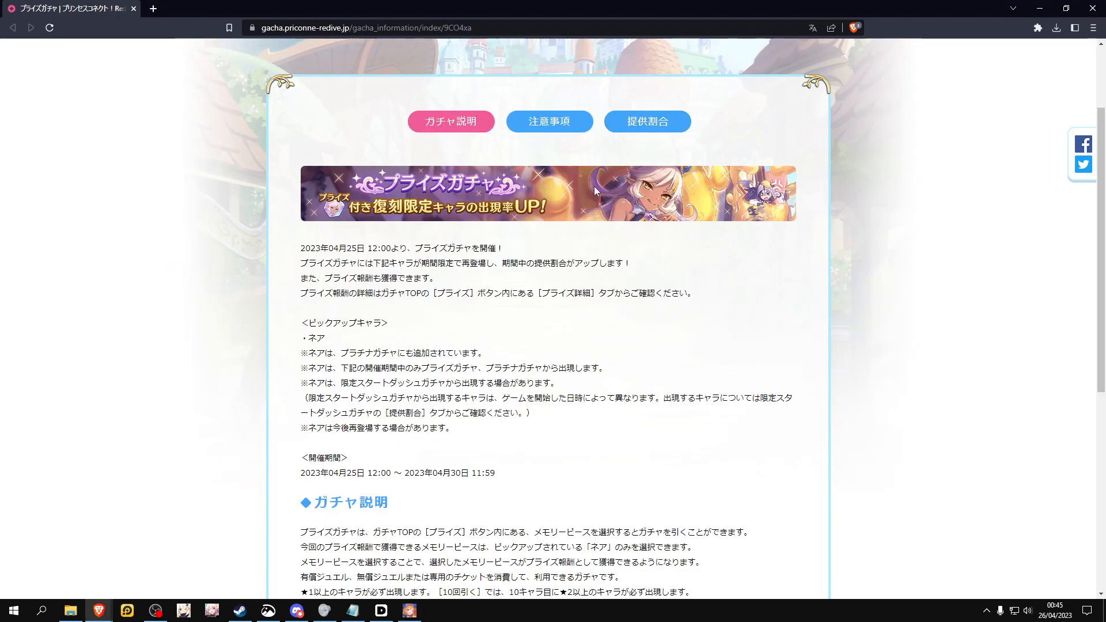
Open the 提供割合 rate section showing the 79.000% one-star and 3.000% three-star rates.
left_click(646, 121)
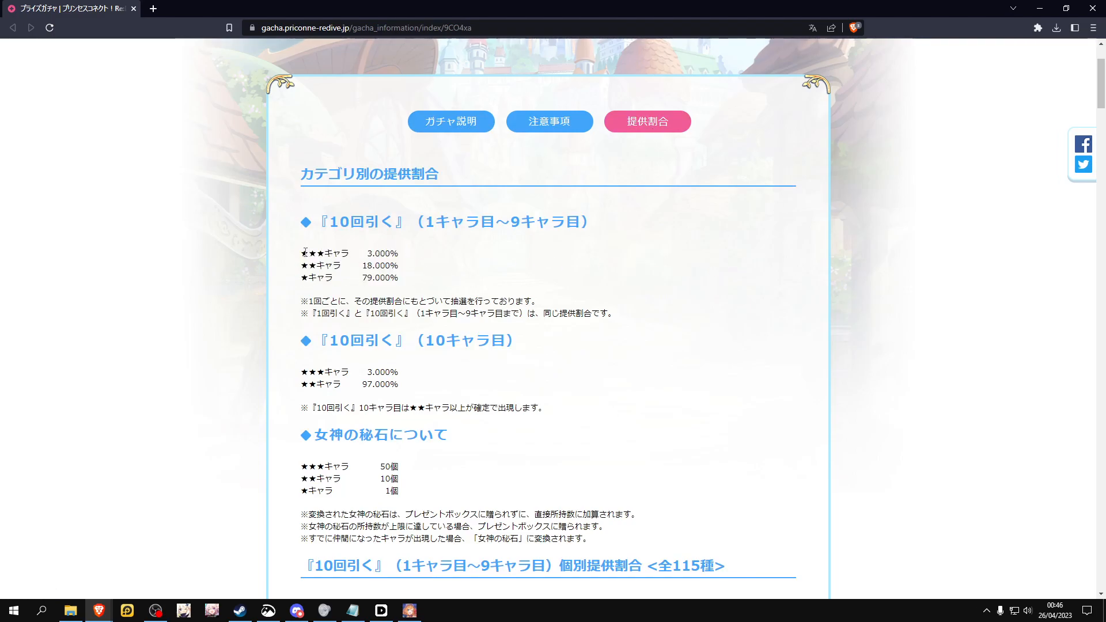
double_click(375, 252)
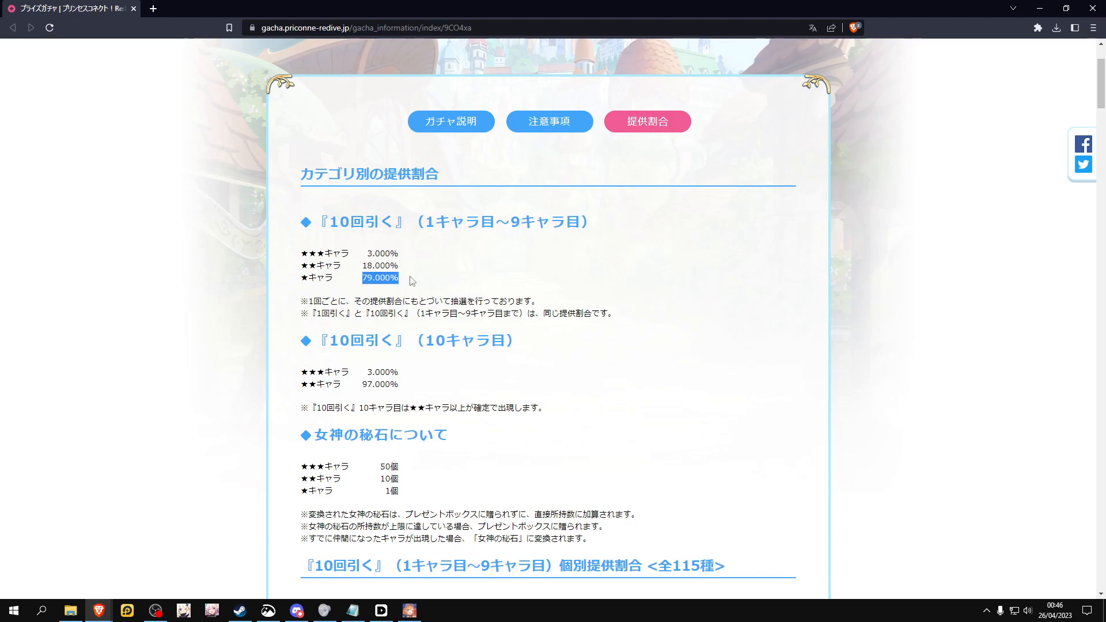
scroll("down", 3)
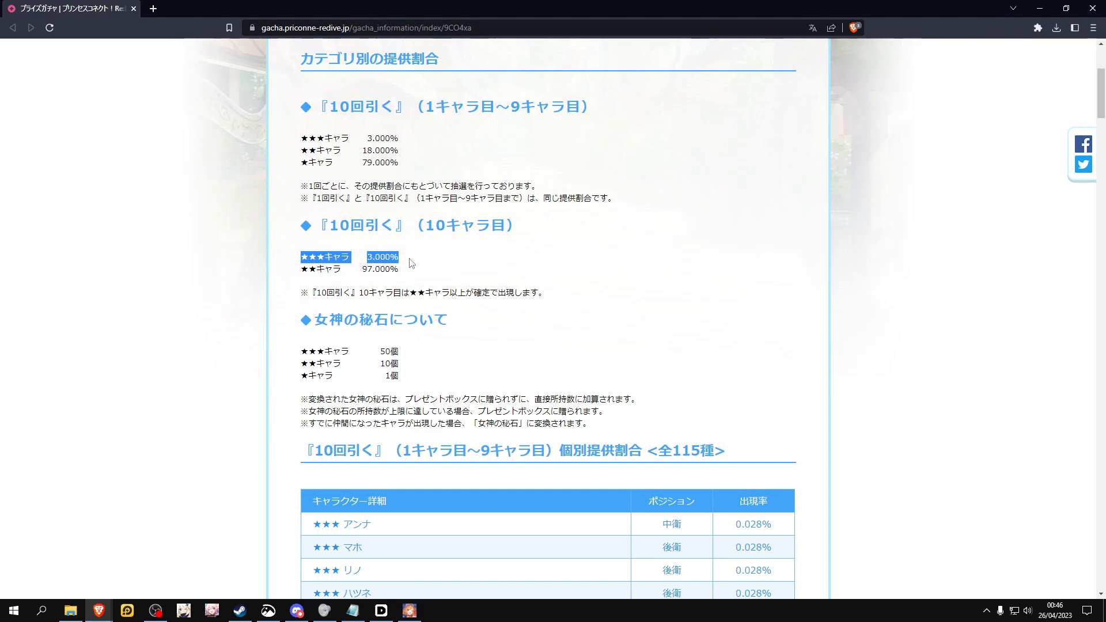
left_click(412, 285)
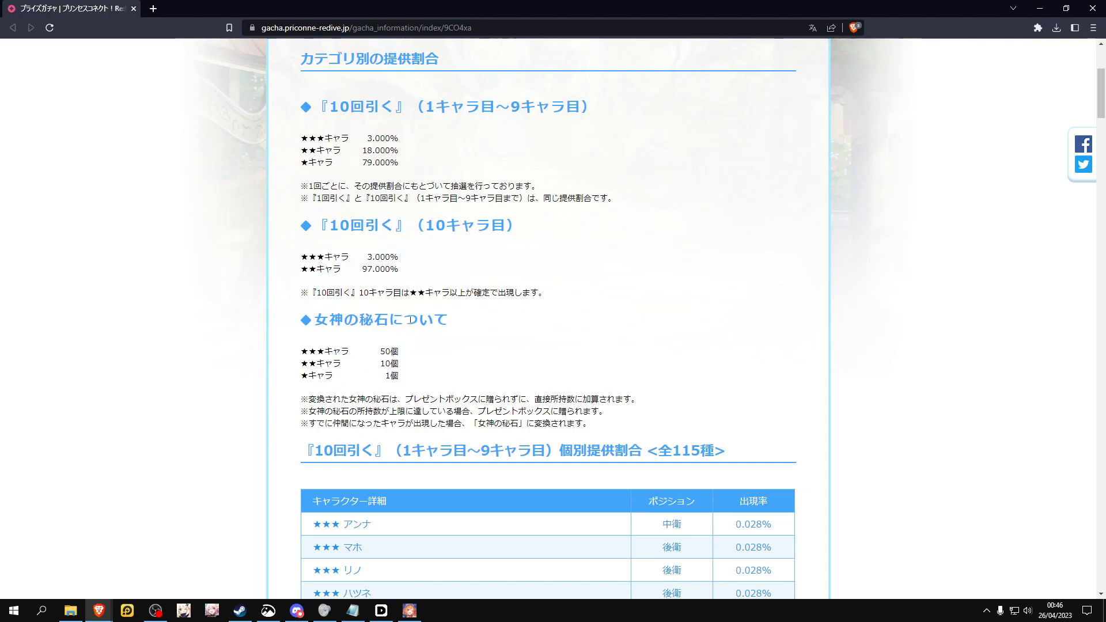
mouse_move(428, 255)
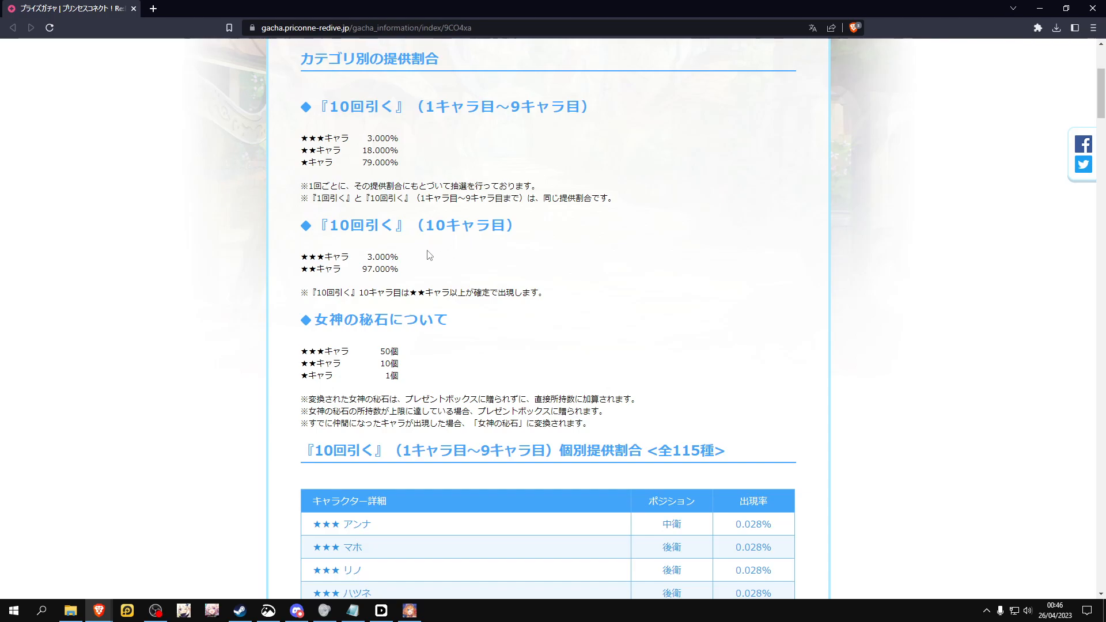
mouse_move(406, 274)
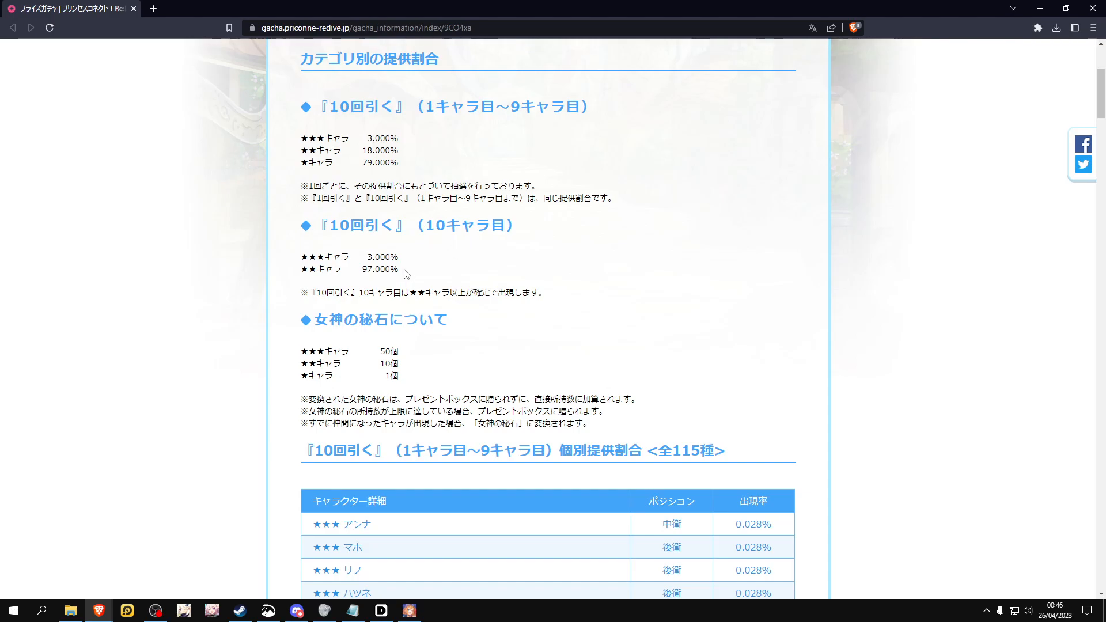
mouse_move(487, 256)
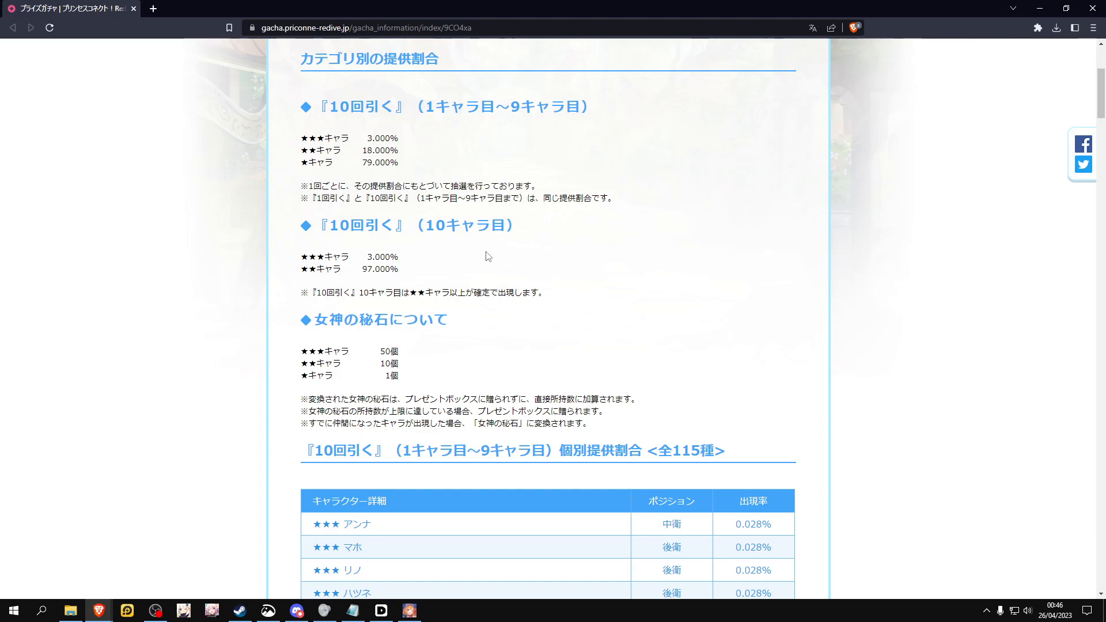
mouse_move(507, 254)
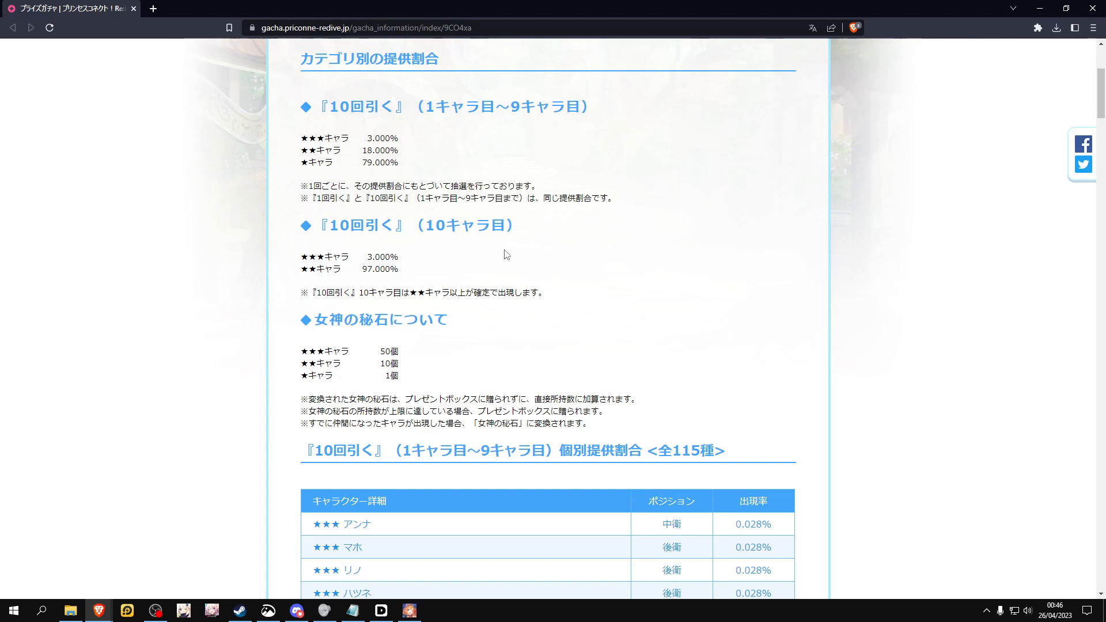
Scroll the per-character rate table down to the rate-up ネア row at 0.700%.
scroll("down", 3)
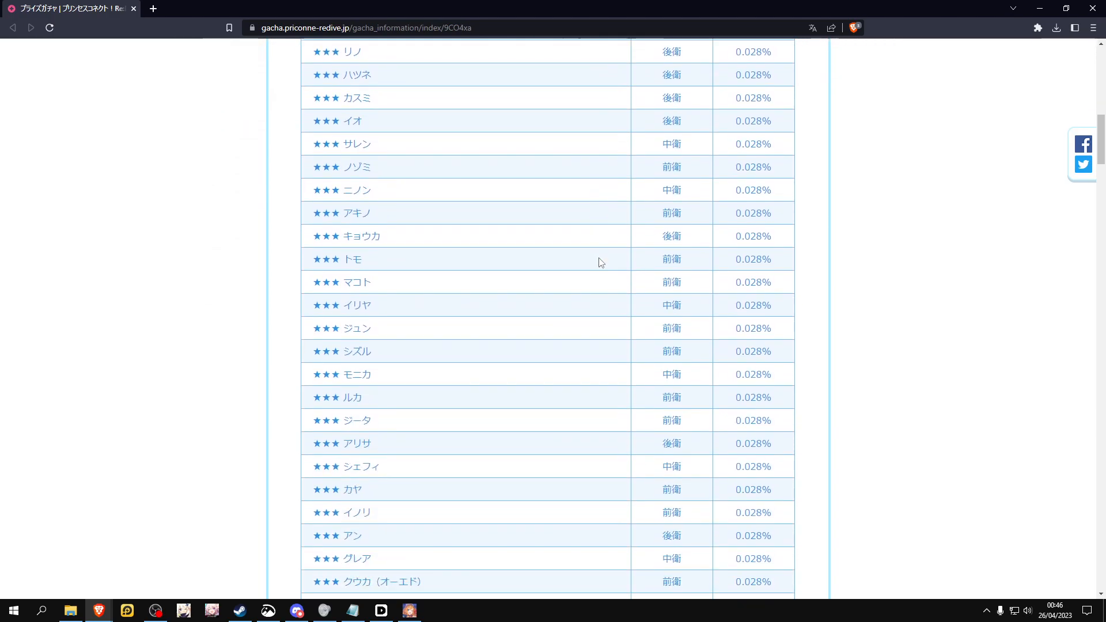
scroll("down", 3)
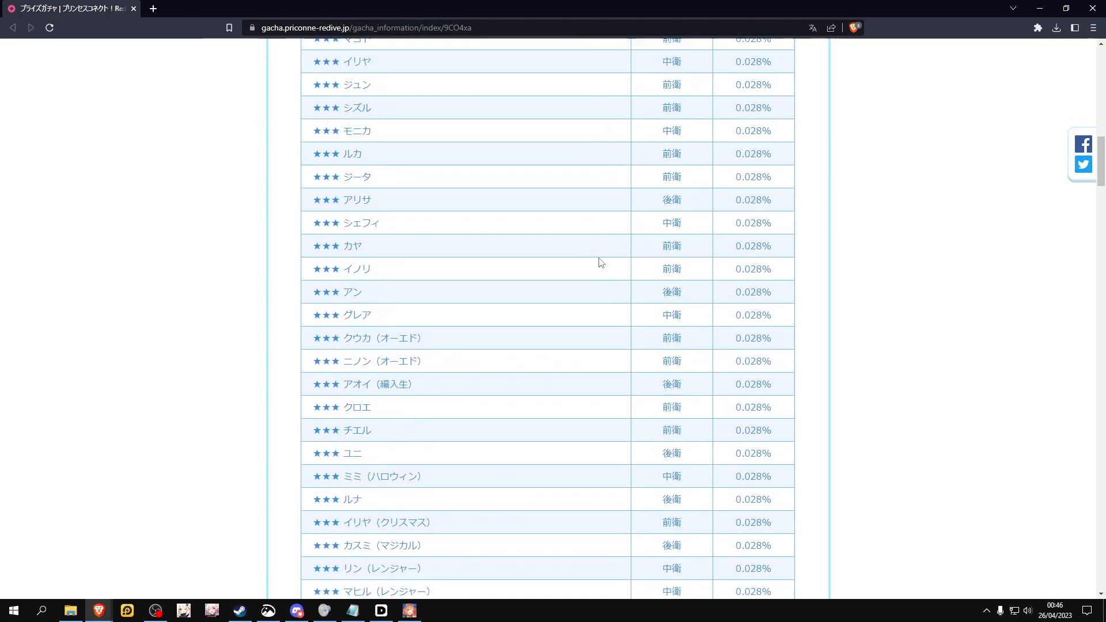
scroll("up", 3)
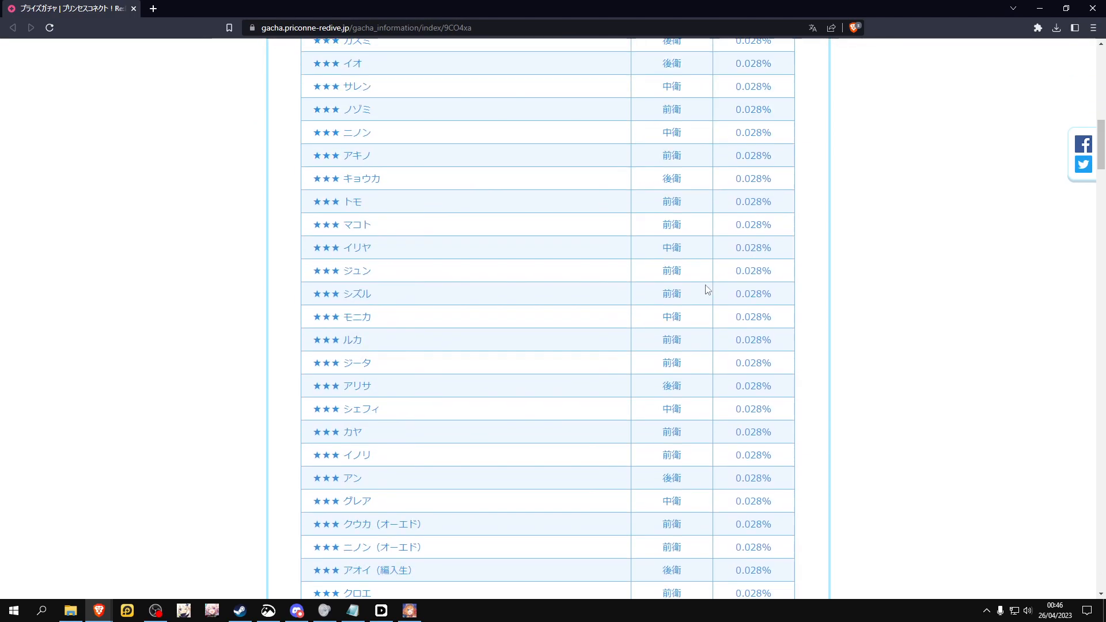
scroll("down", 3)
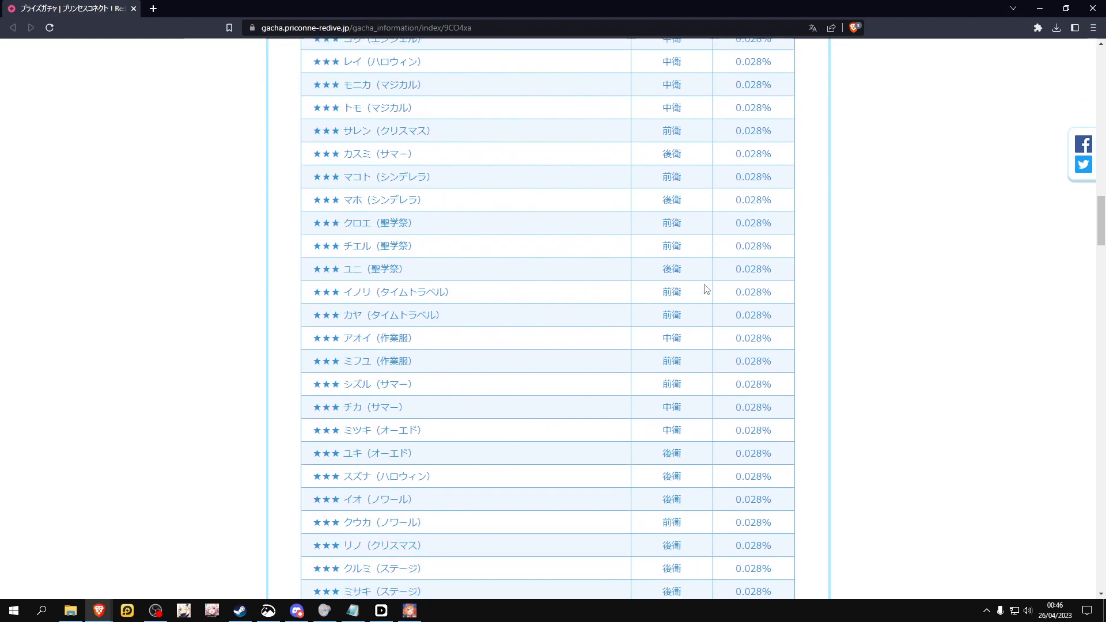
scroll("down", 3)
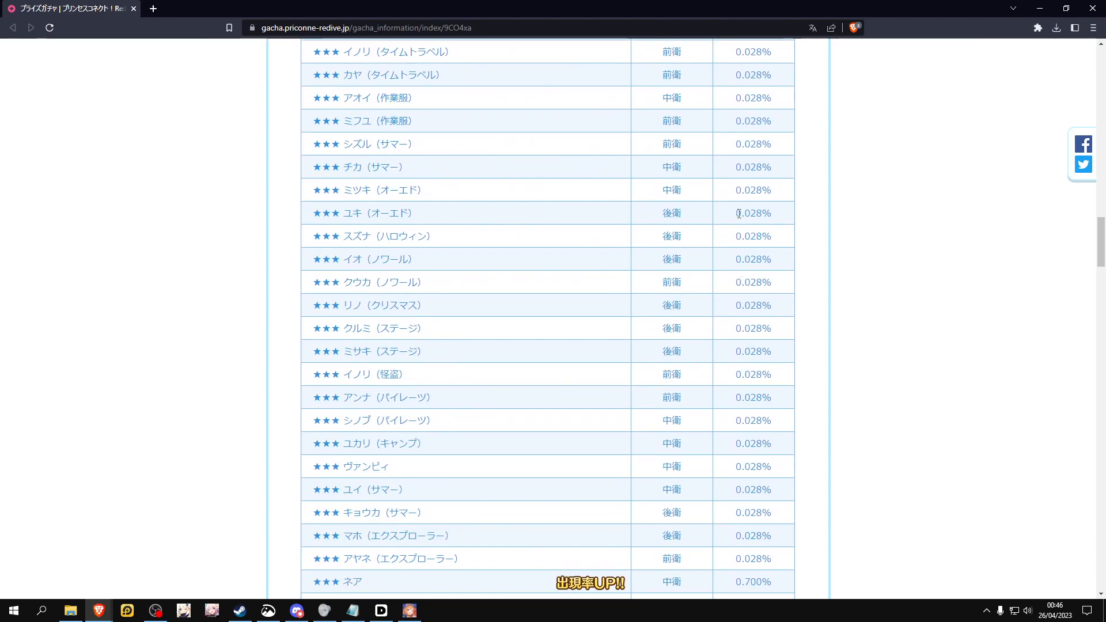
scroll("down", 3)
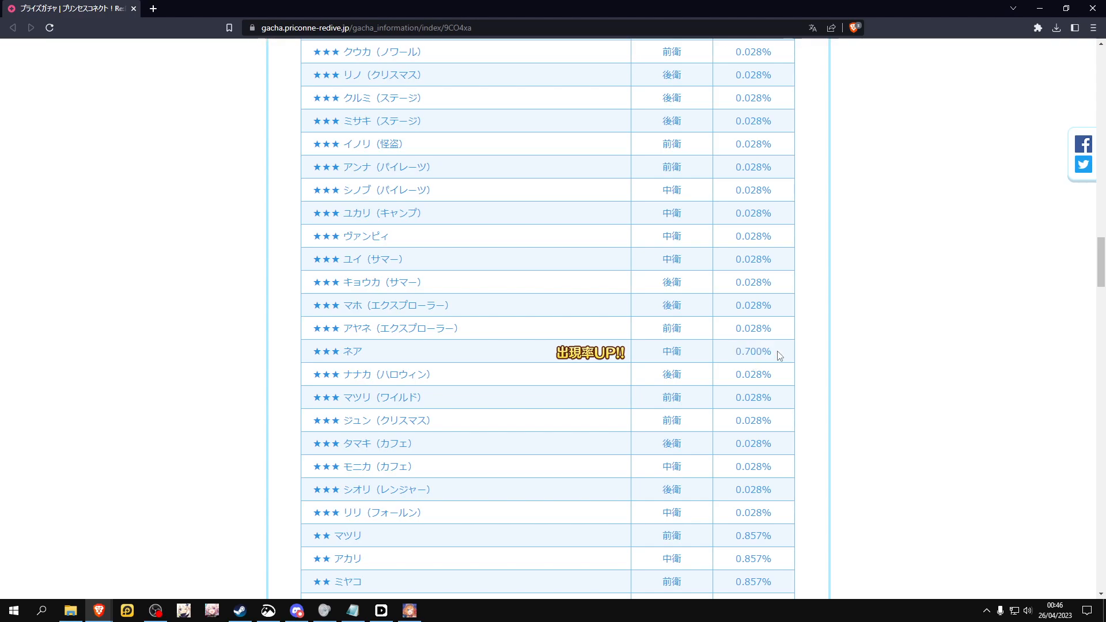
scroll("down", 3)
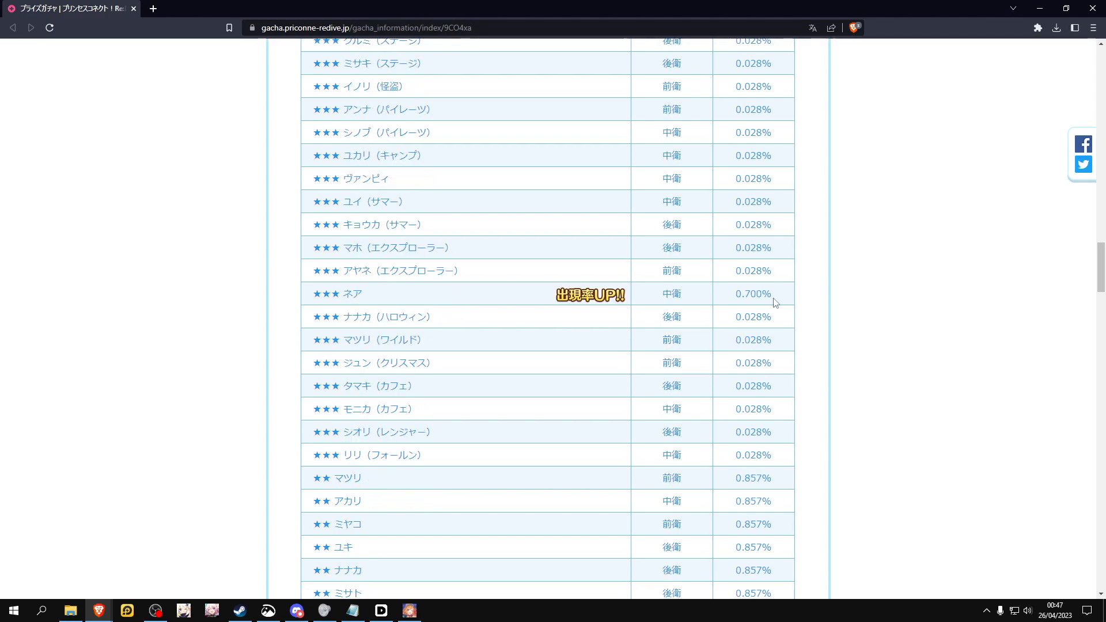
mouse_move(772, 297)
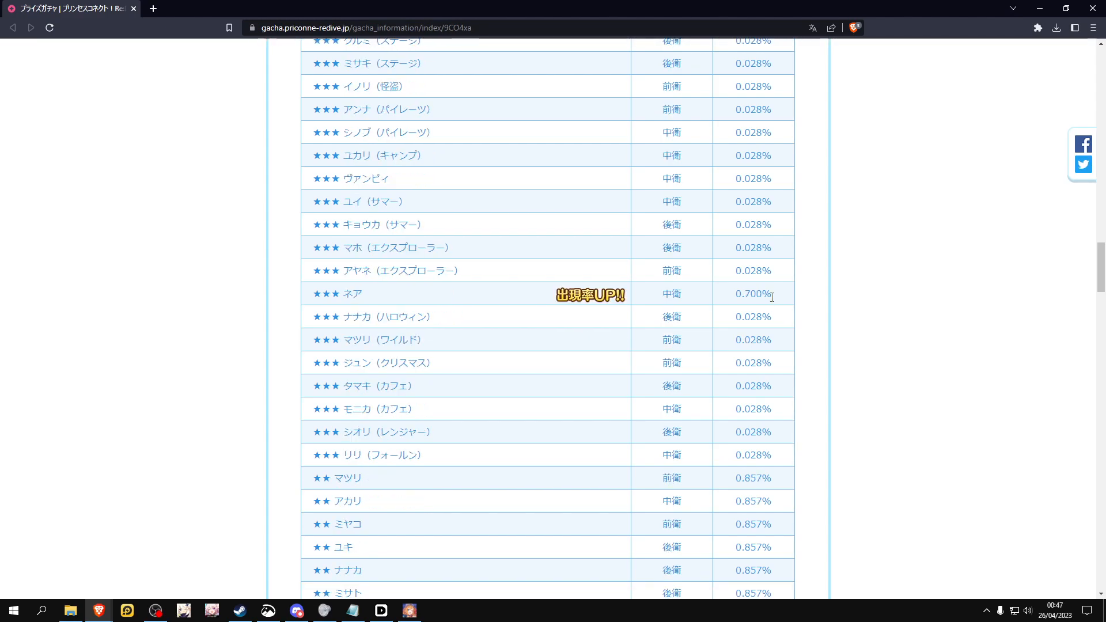
mouse_move(779, 297)
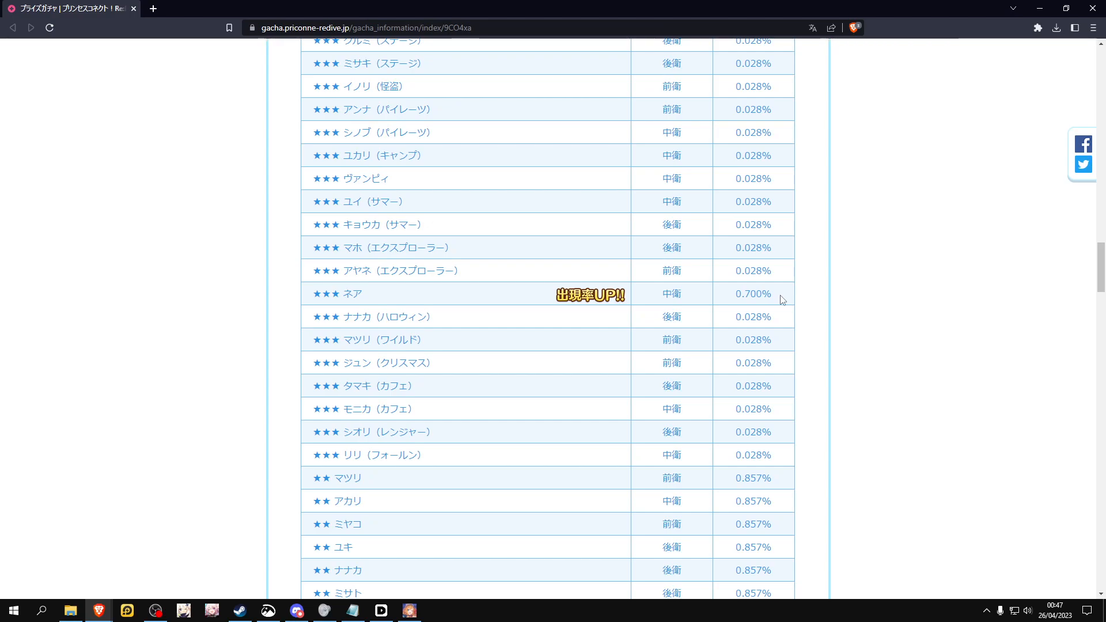
mouse_move(355, 456)
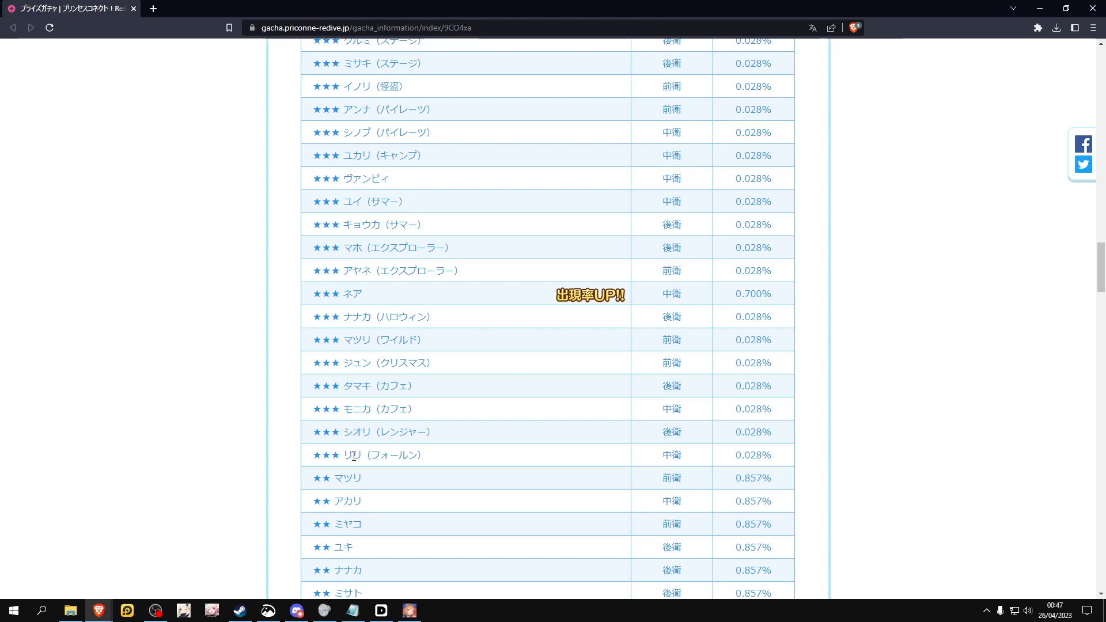
mouse_move(771, 341)
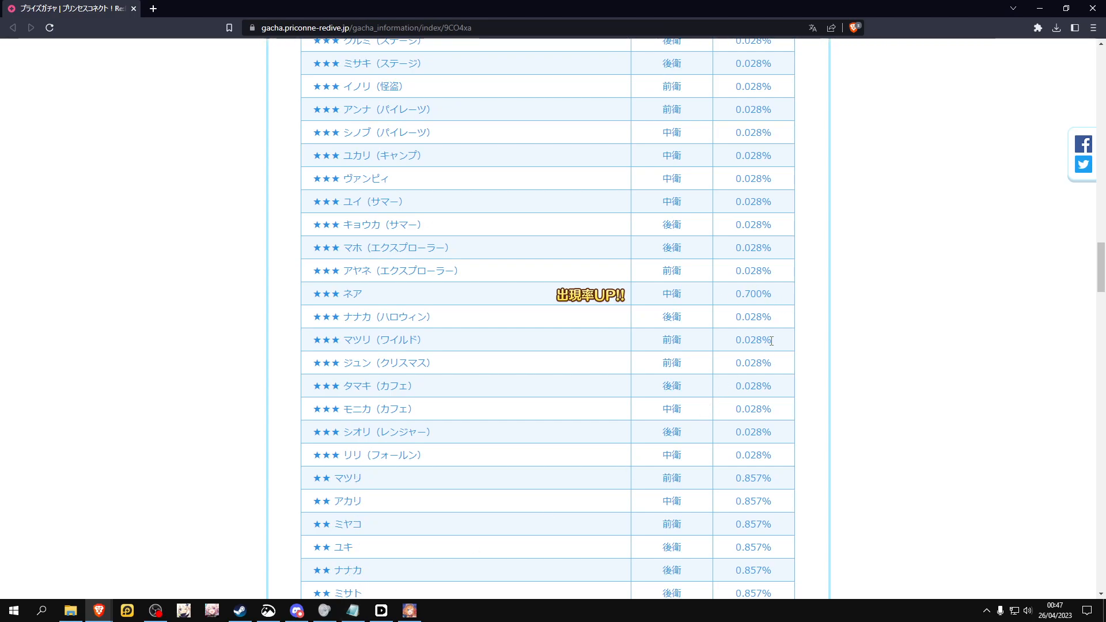
Bring up the Notepad rate note, highlight the 23.3% result, and add 30 000 below.
left_click(351, 611)
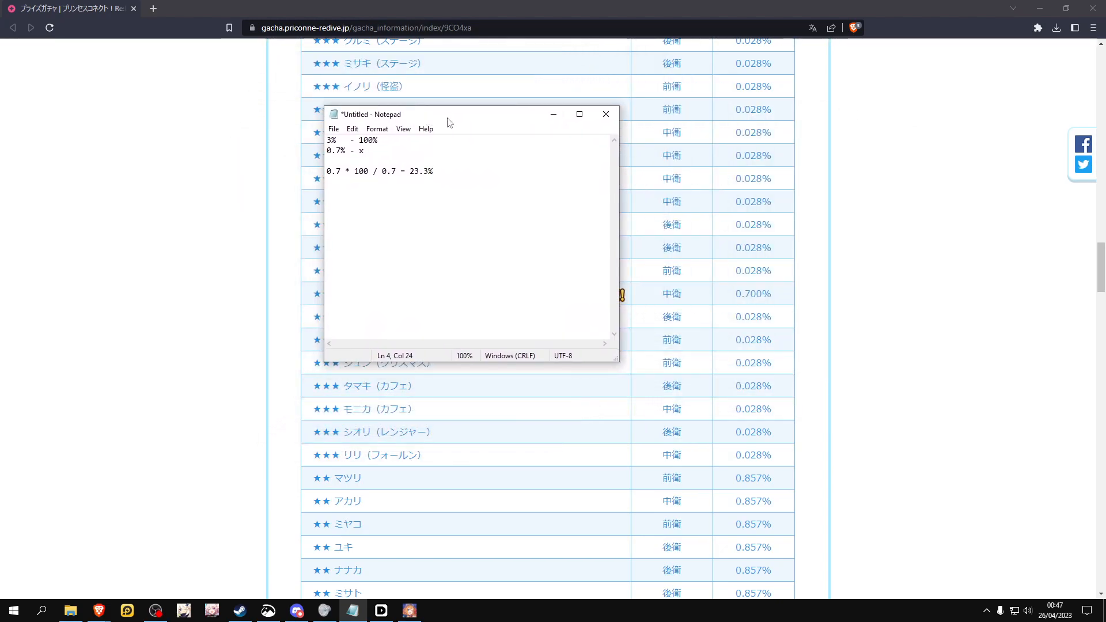
left_click_drag(448, 114, 427, 148)
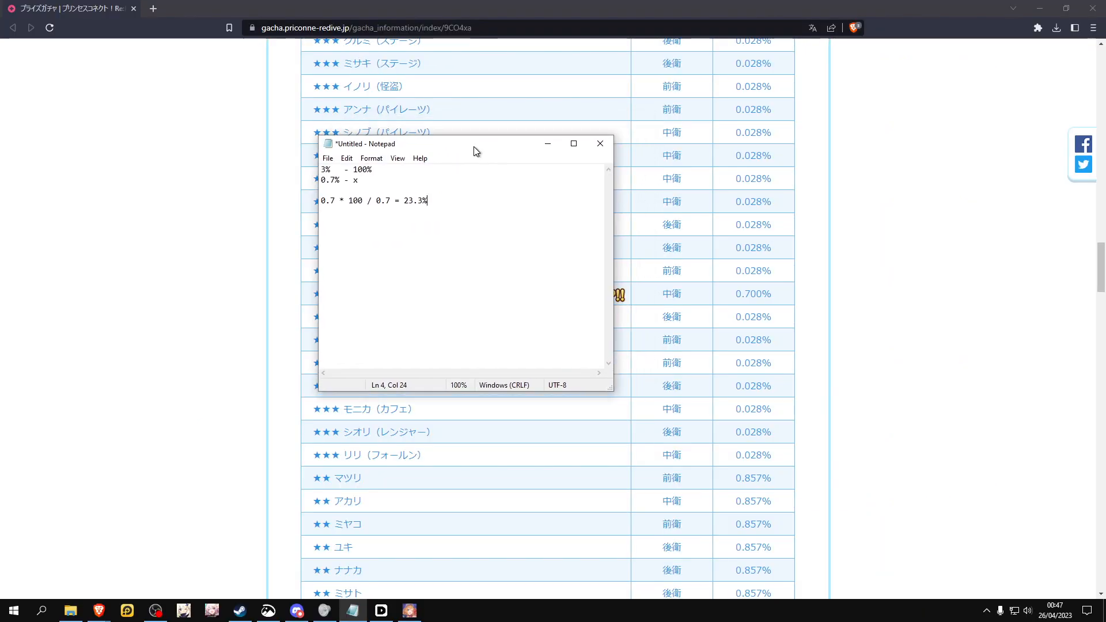
left_click_drag(472, 143, 519, 131)
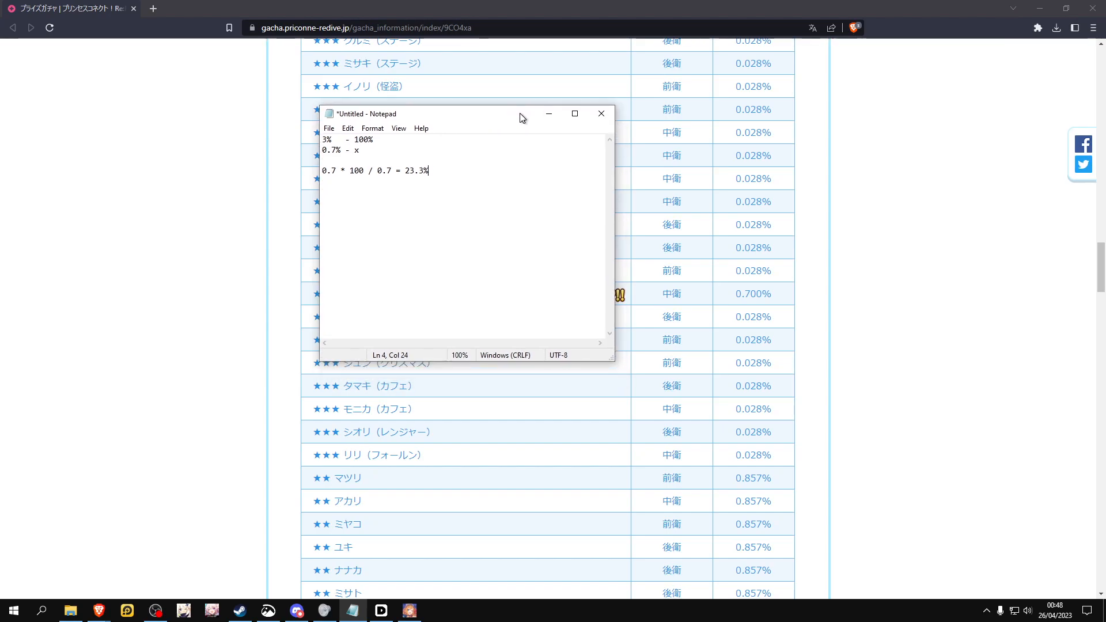
mouse_move(483, 150)
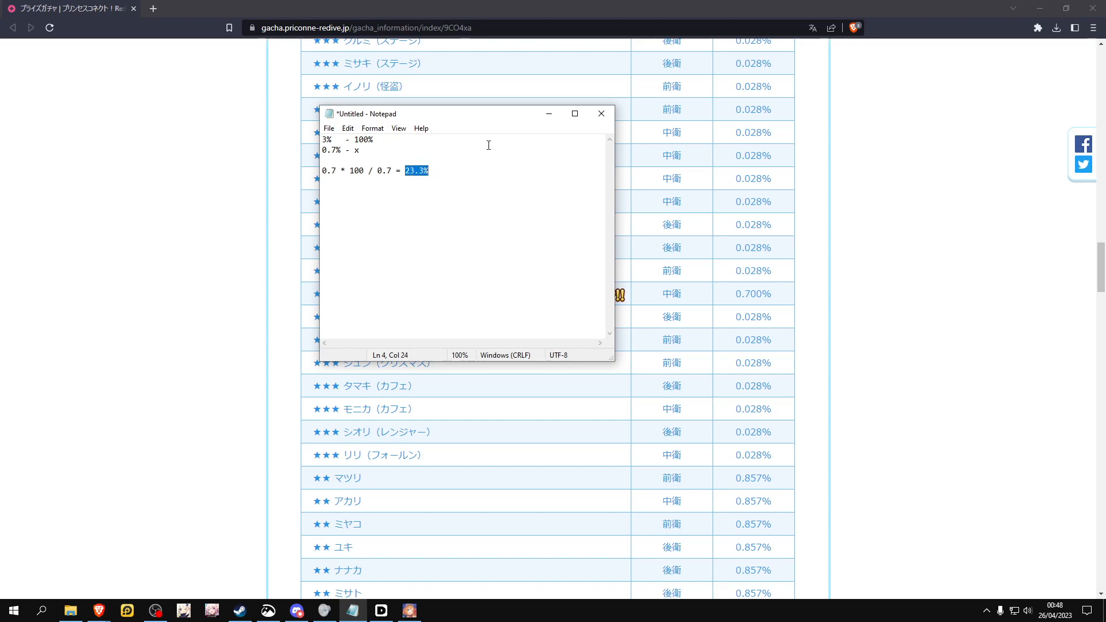
left_click_drag(438, 113, 459, 142)
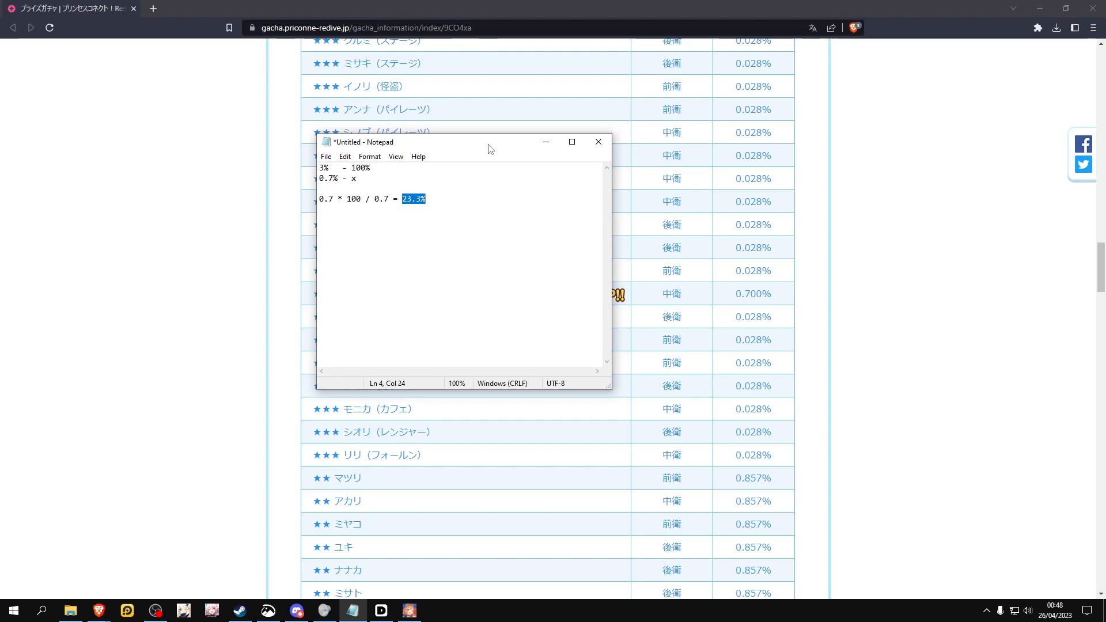
left_click_drag(465, 142, 465, 119)
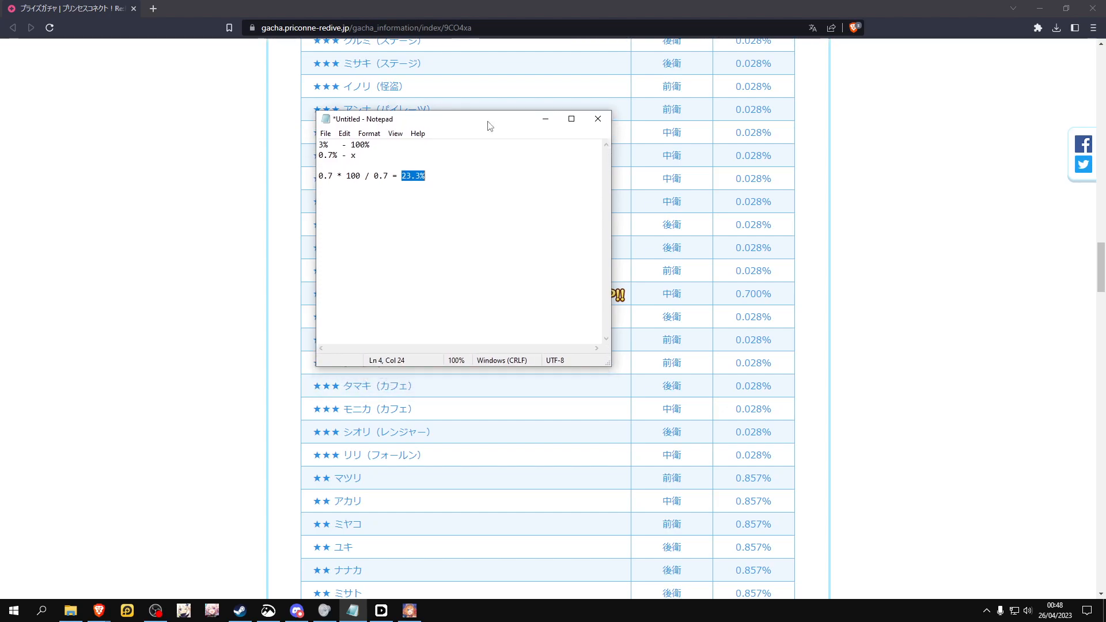
mouse_move(479, 132)
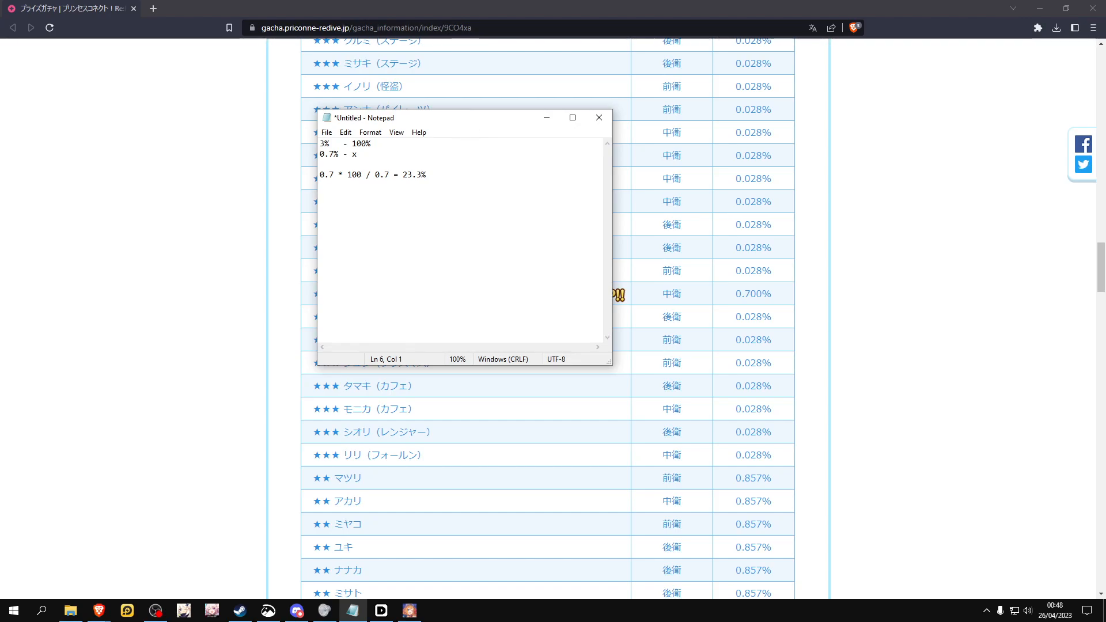
type("30 000")
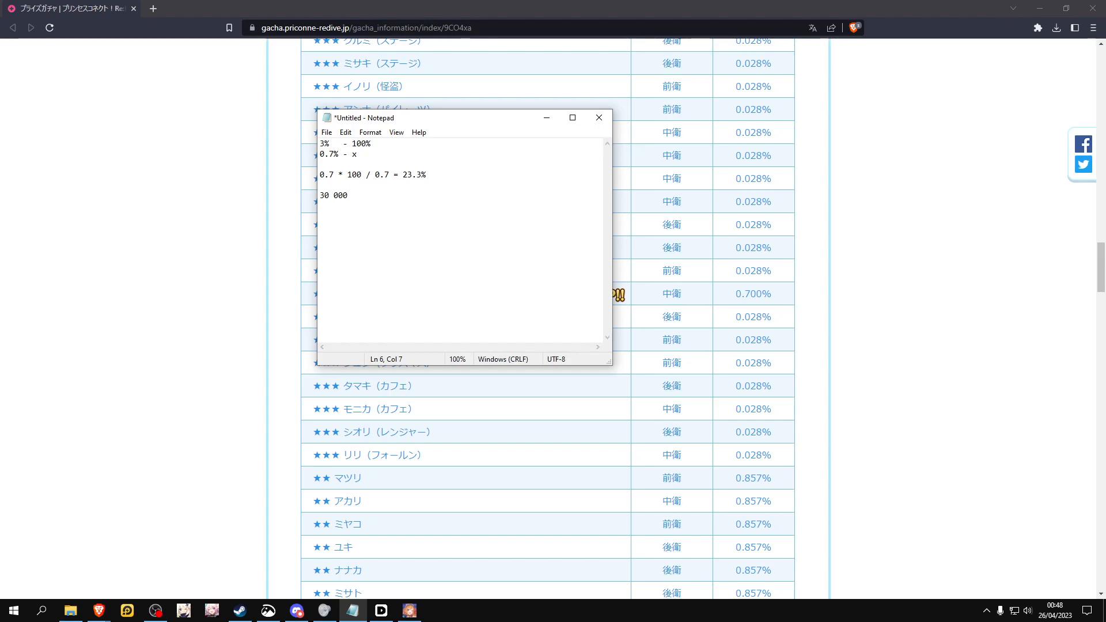
left_click_drag(463, 118, 449, 127)
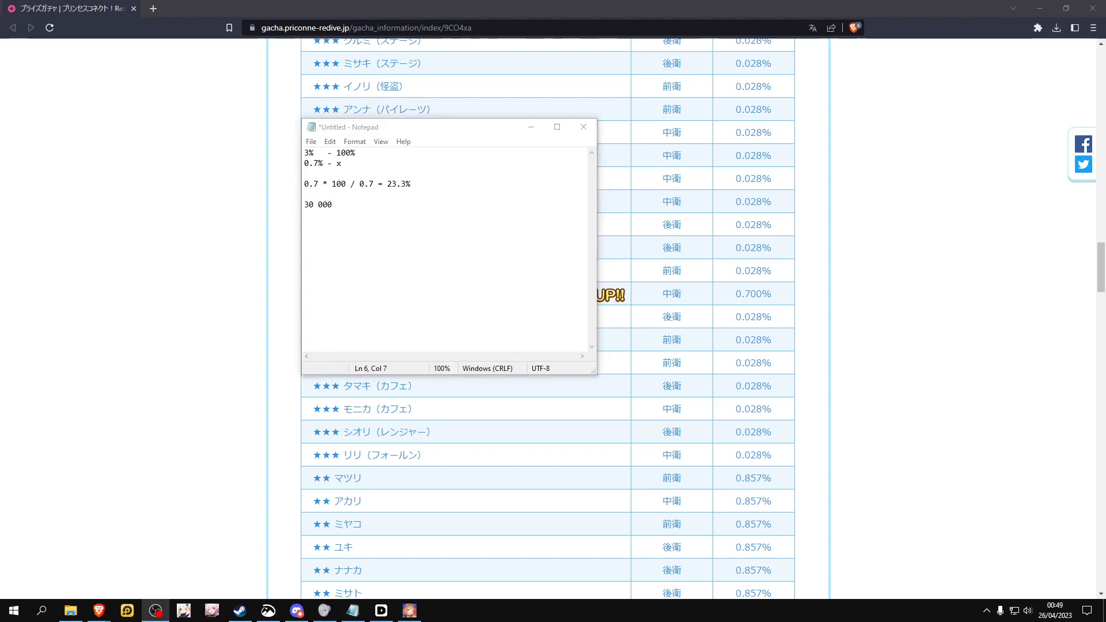